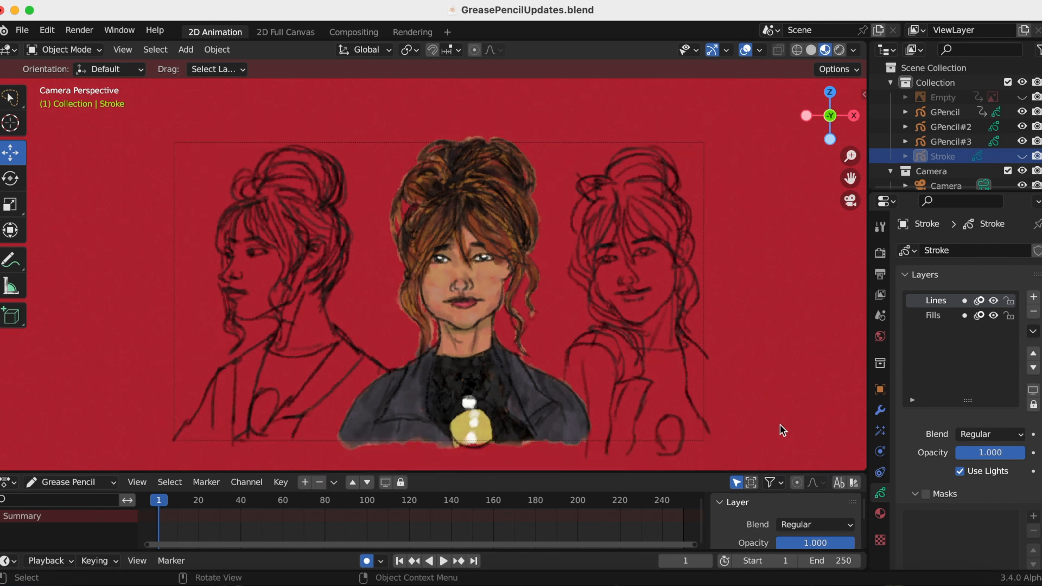
mouse_move(797, 433)
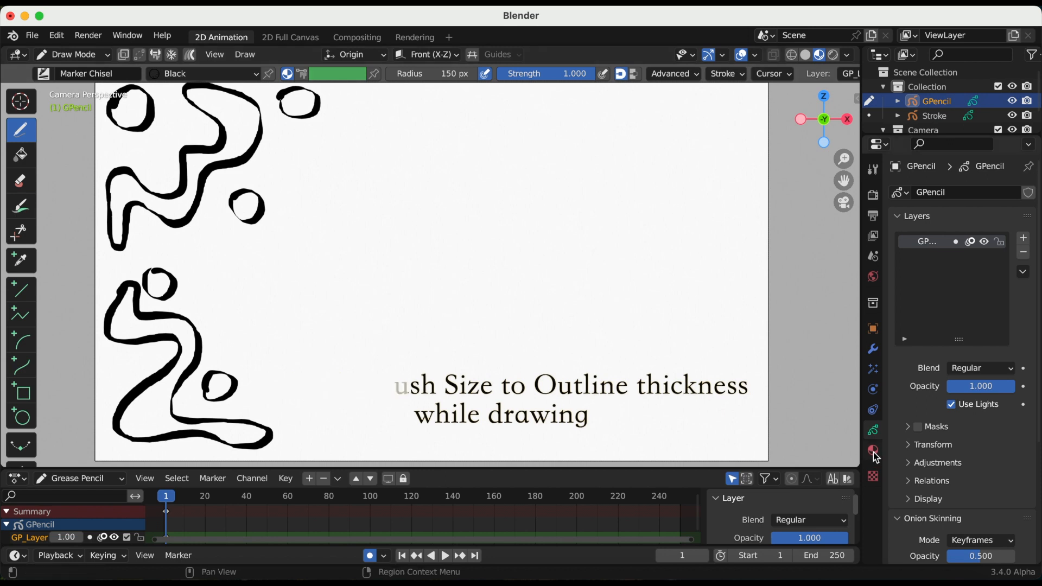
Step: Add a second material to the drawing object alongside Black
click(872, 449)
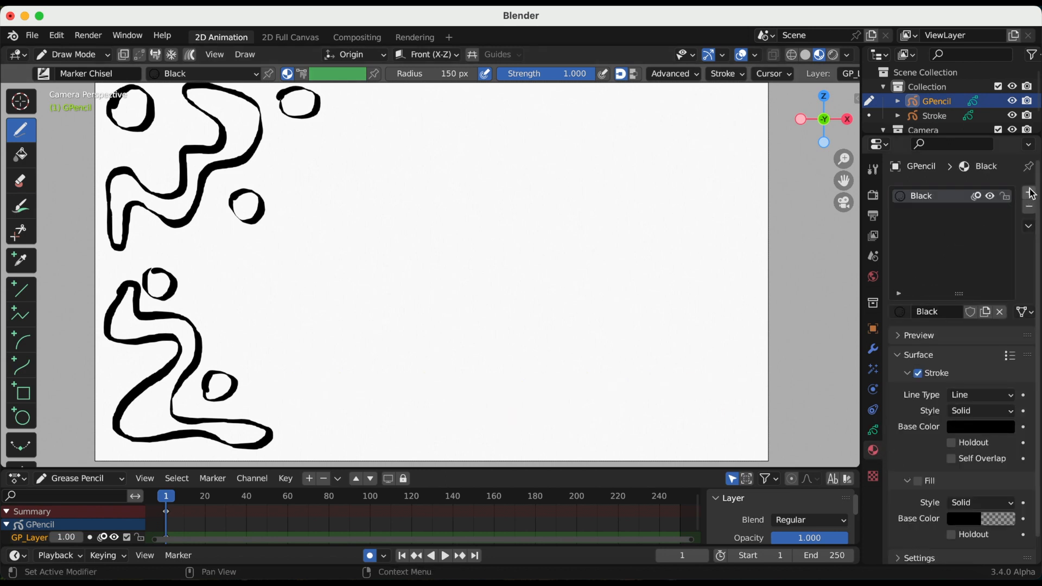
click(1028, 193)
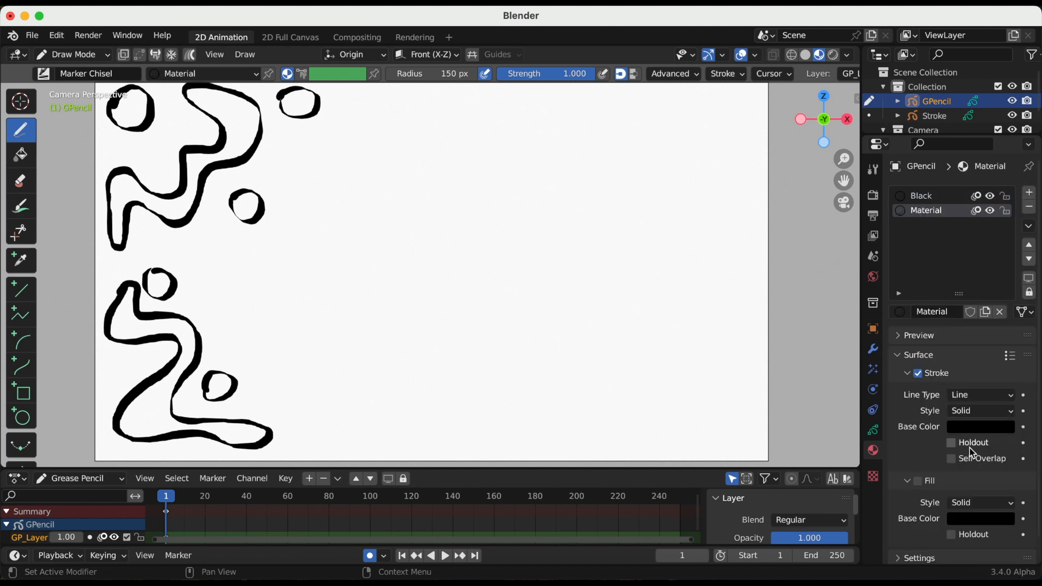
Step: Set the new material's stroke base colour to a saturated blue
click(980, 426)
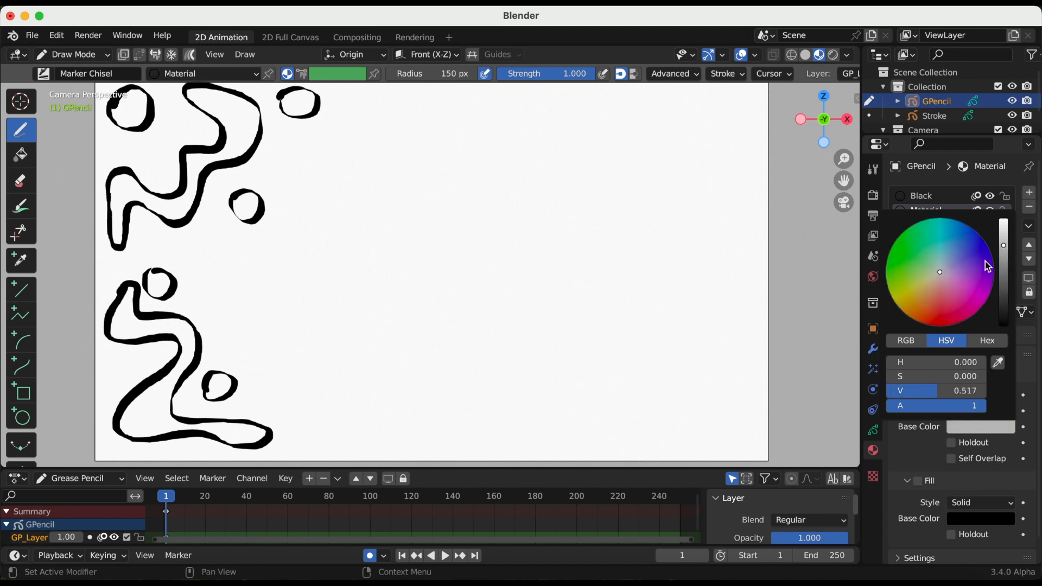
click(966, 250)
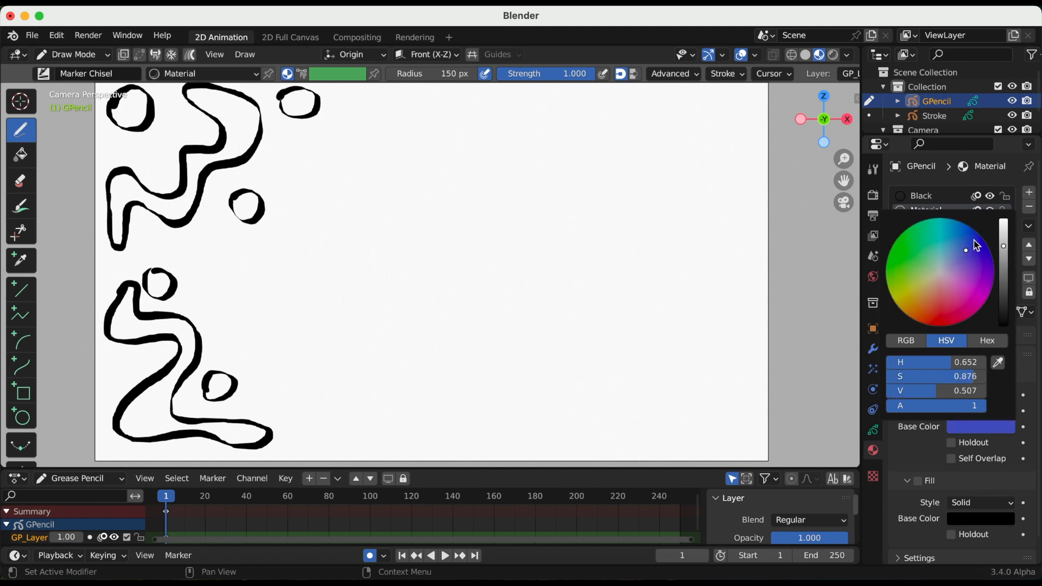
click(970, 249)
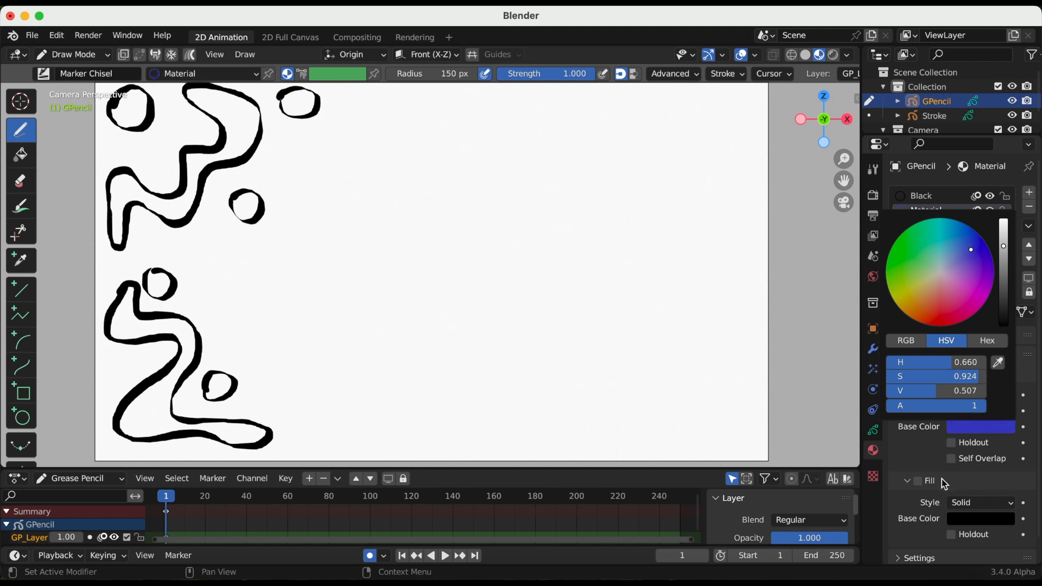
click(926, 209)
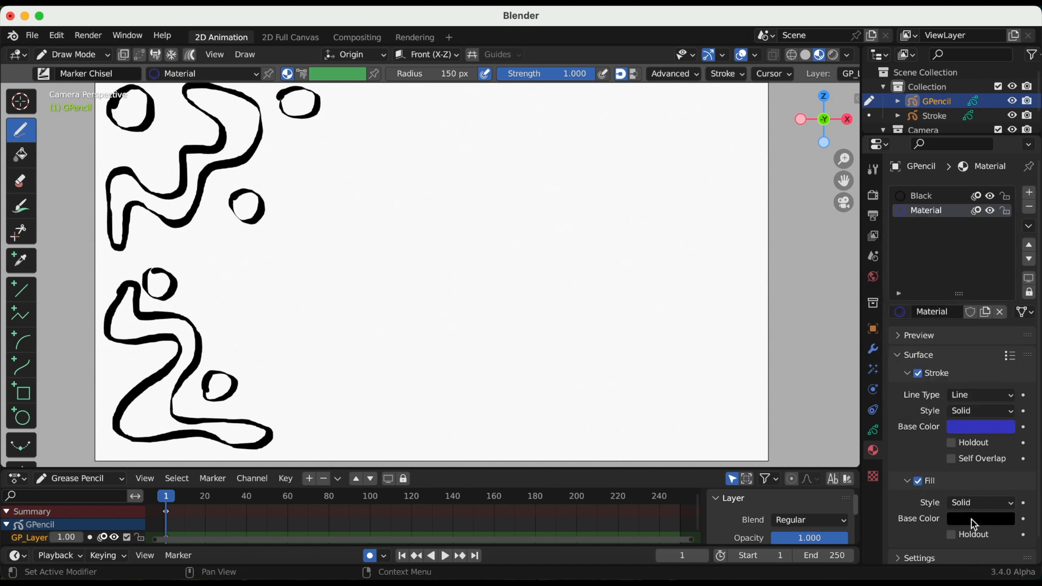
Step: Set the new material's fill base colour to dark red
click(981, 519)
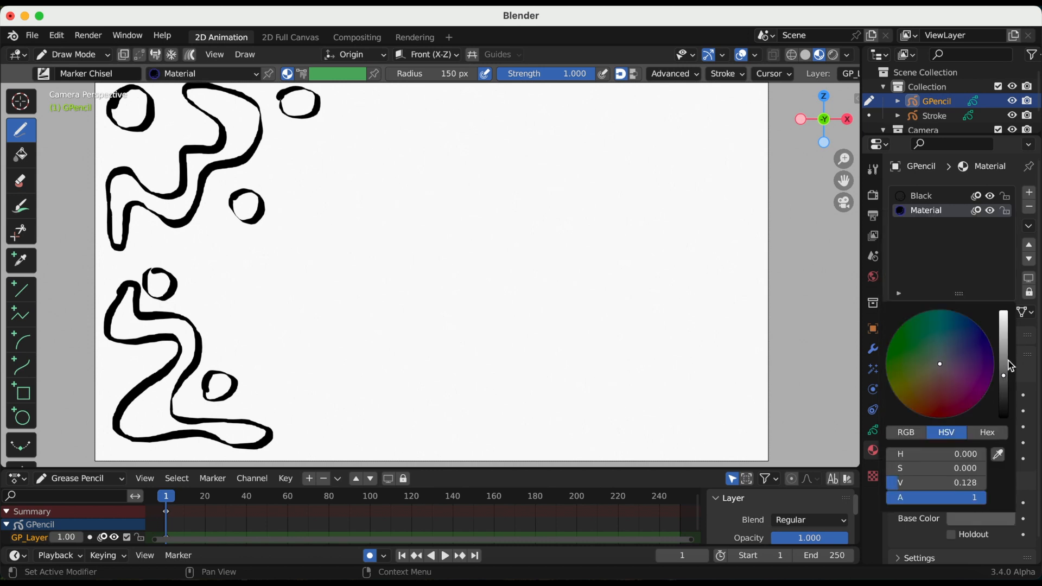
click(934, 378)
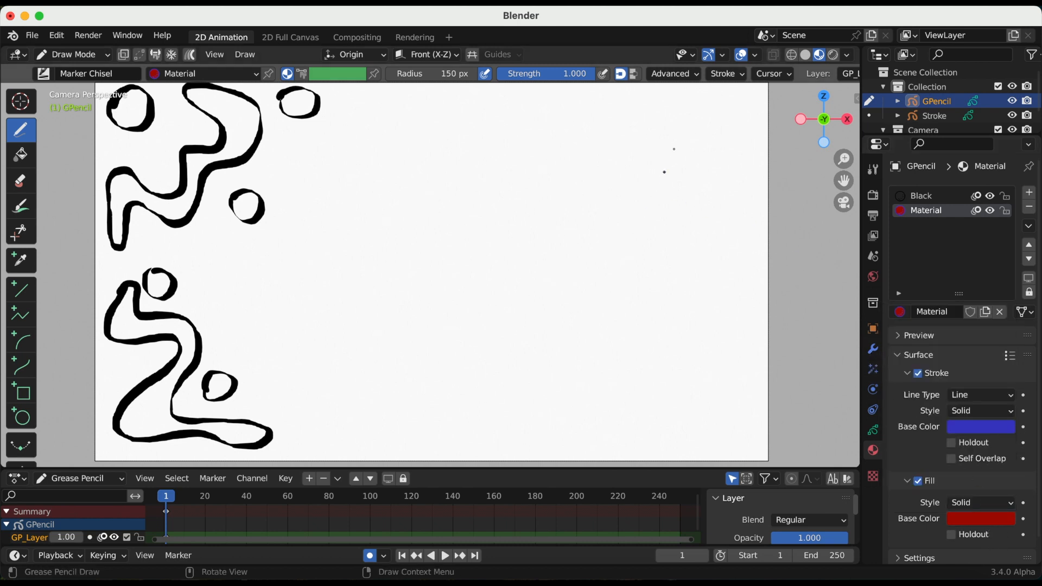
Step: Enable outline conversion for new strokes using the new Material, then draw a red wavy stroke across the top
click(723, 73)
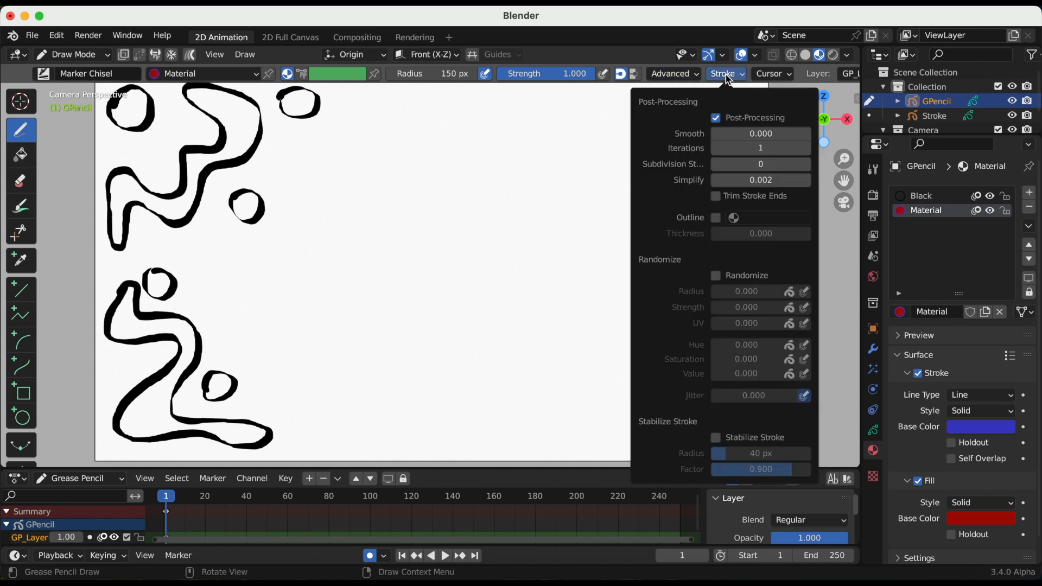
mouse_move(713, 223)
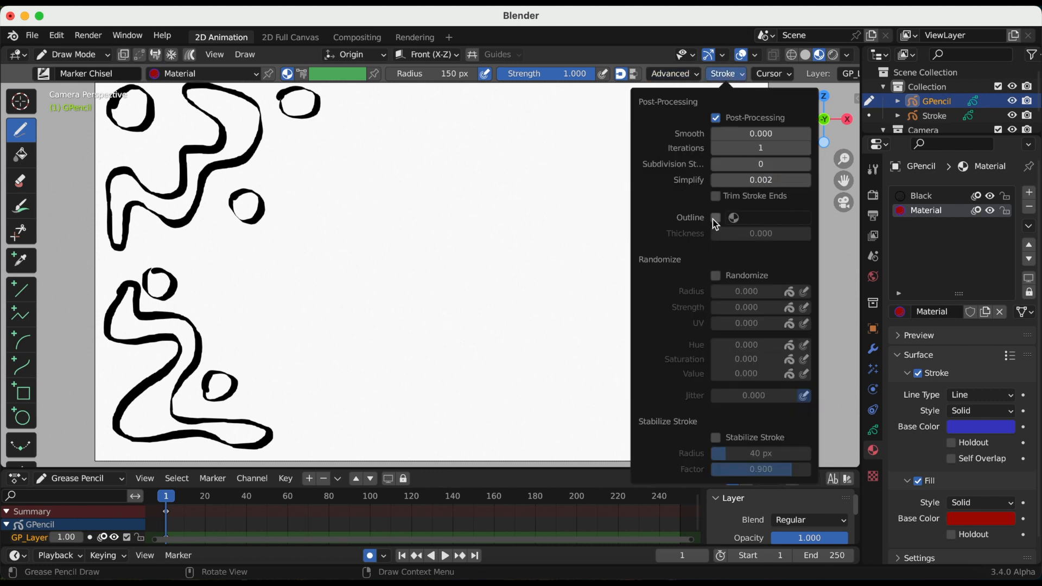
click(734, 217)
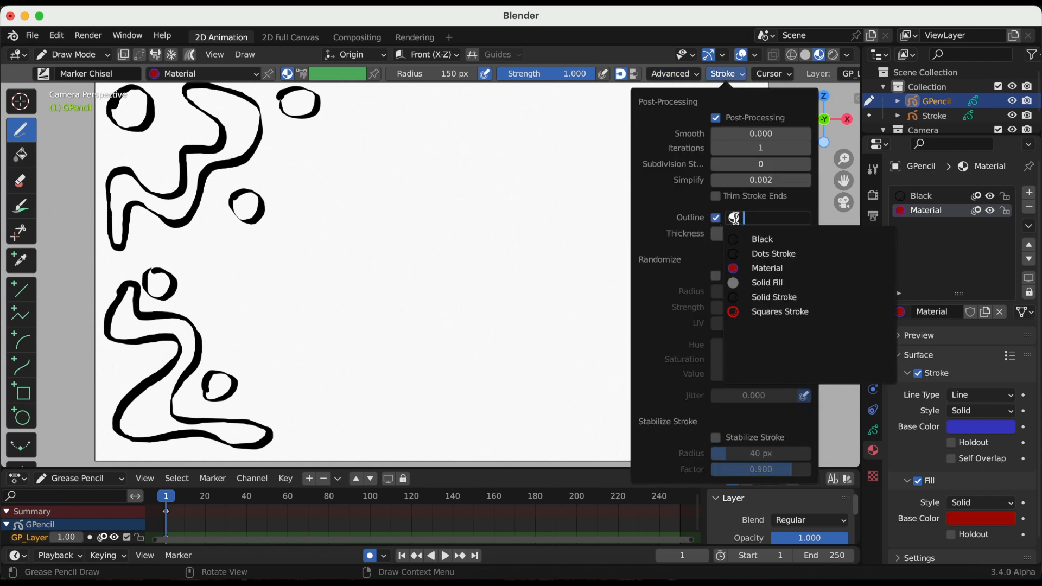
mouse_move(768, 268)
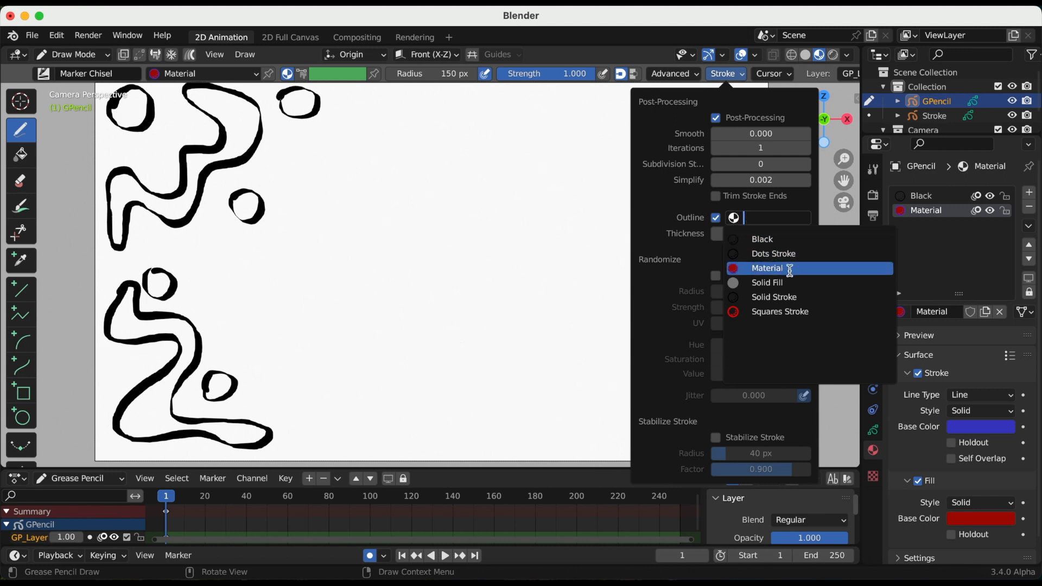
mouse_move(771, 272)
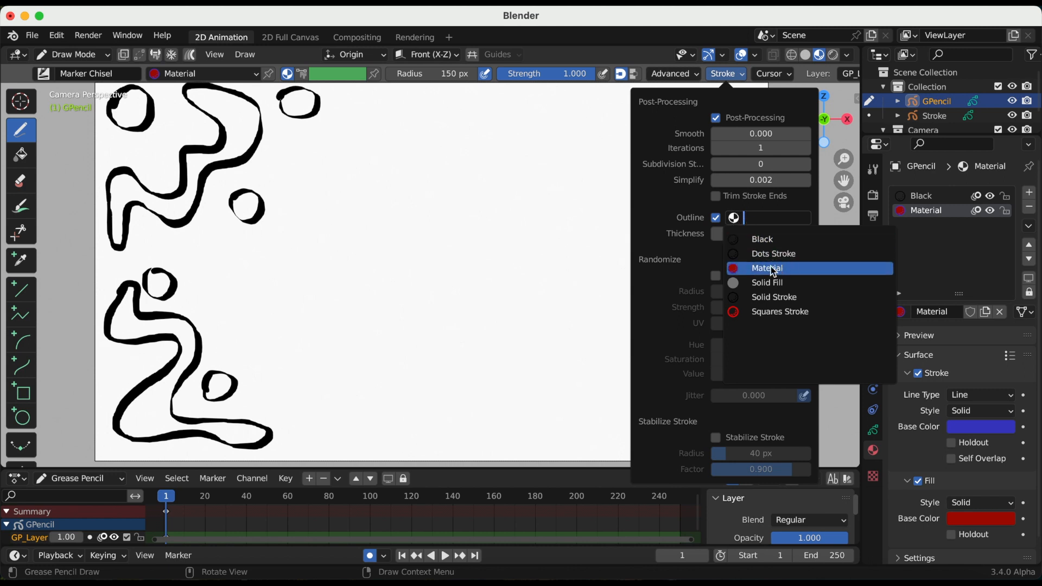
click(762, 239)
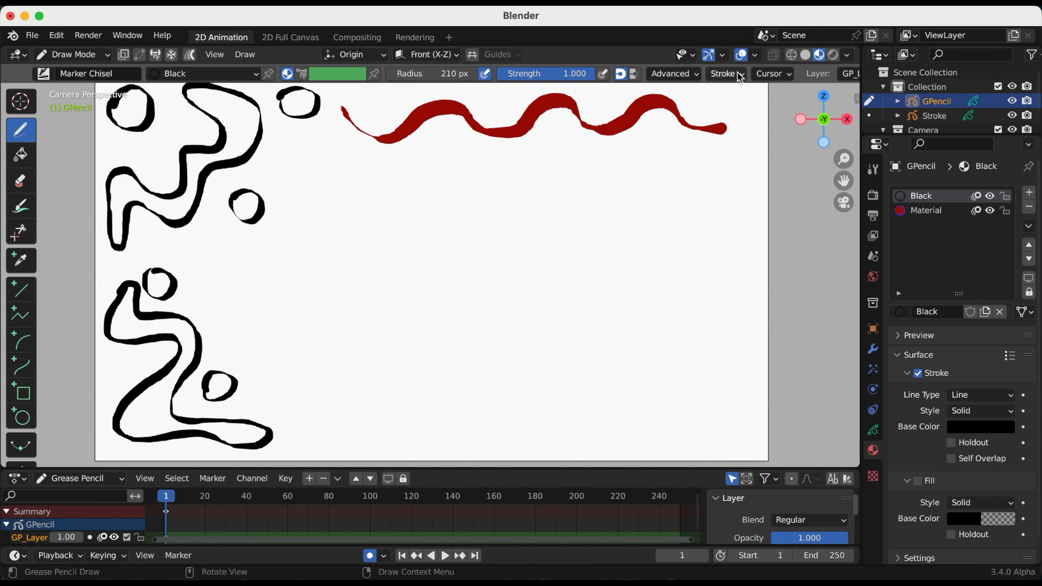
Step: Draw a second wavy stroke below the first, blue-outlined with a red core
click(724, 74)
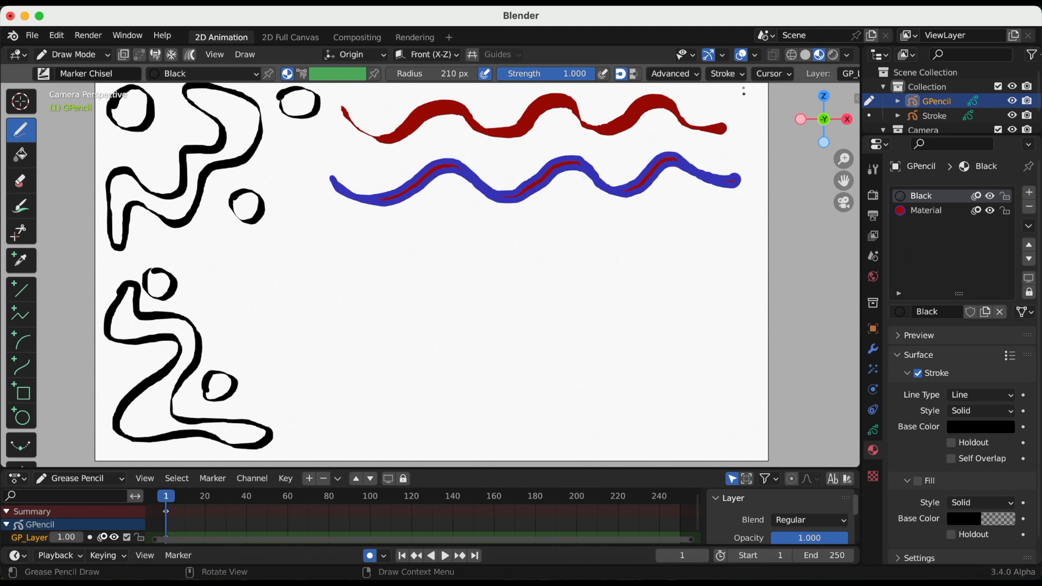
click(723, 74)
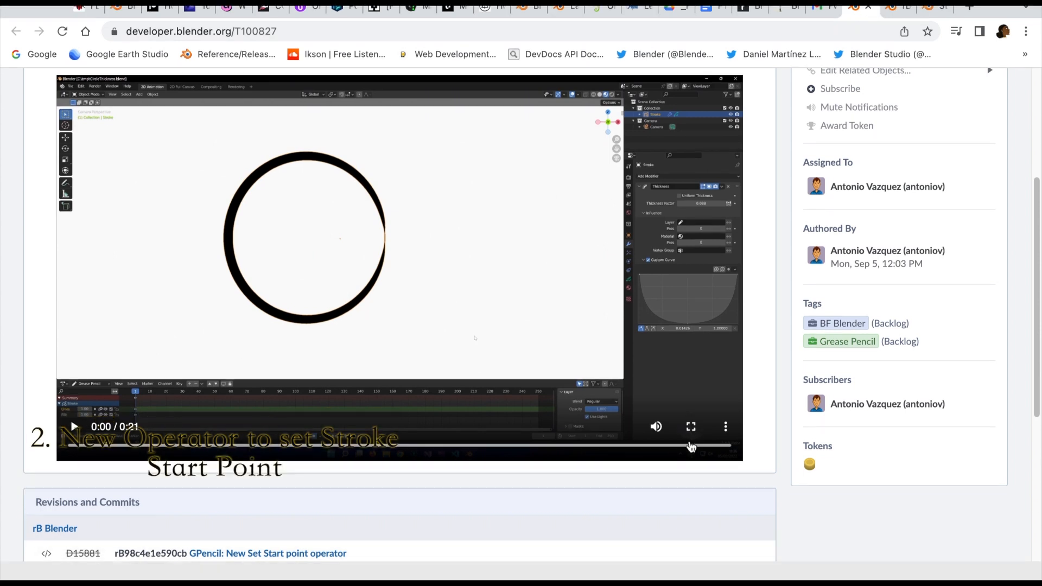
Step: Play the embedded demo video full screen showing the circle stroke's start point moving to the lower left
click(691, 426)
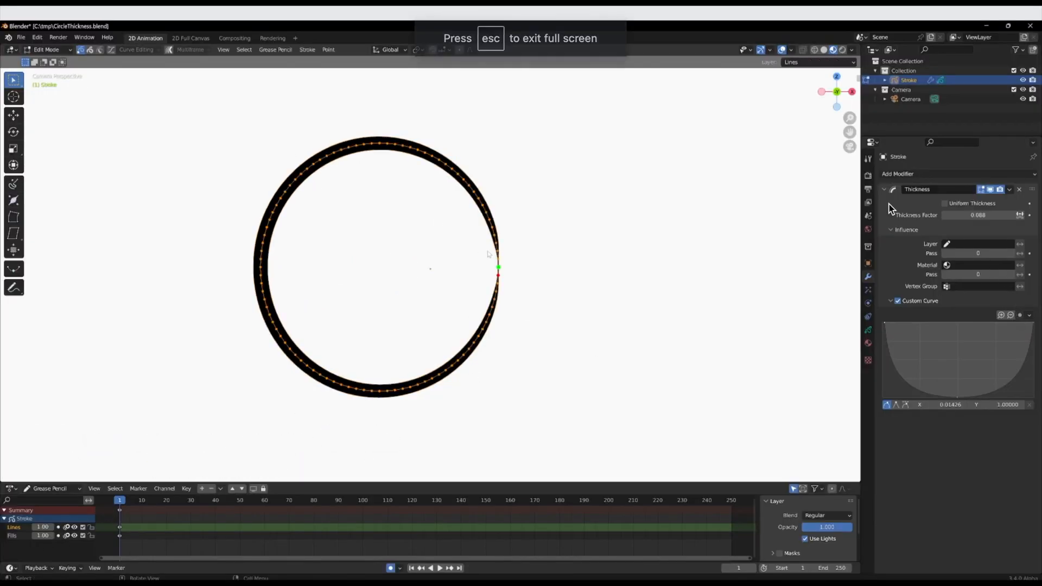
key(Tab)
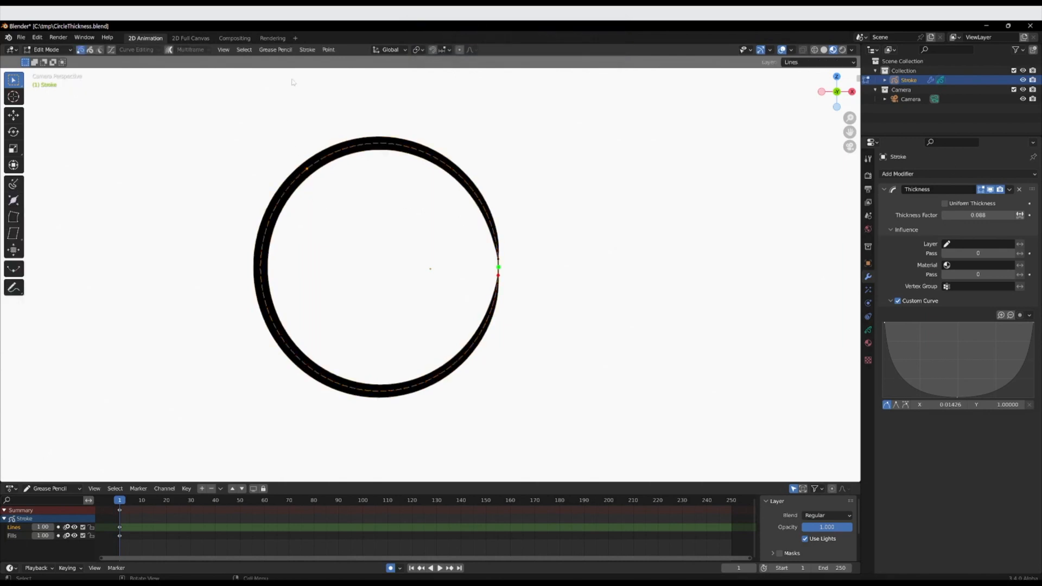
click(306, 49)
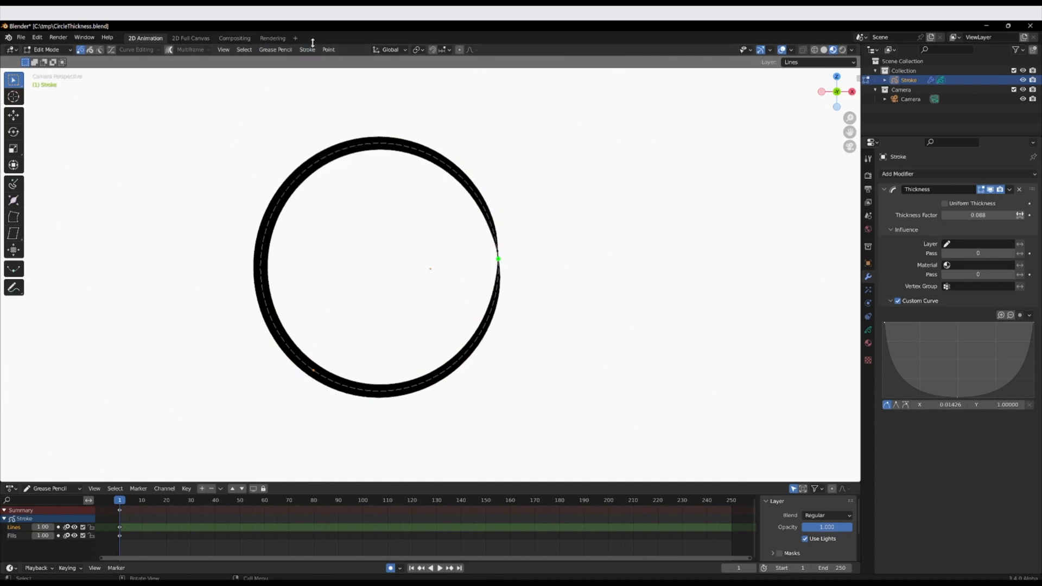
click(307, 48)
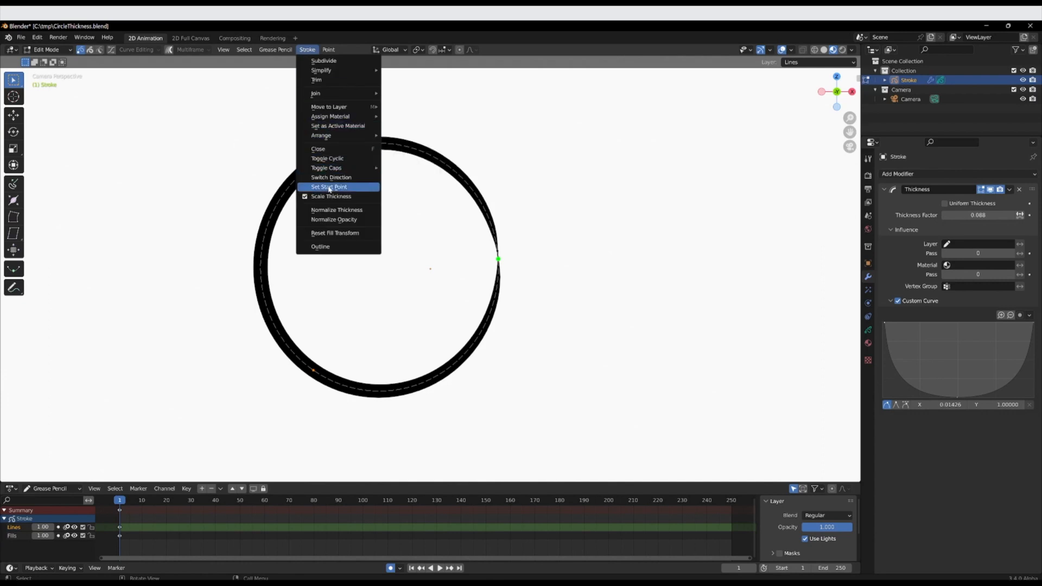
click(328, 186)
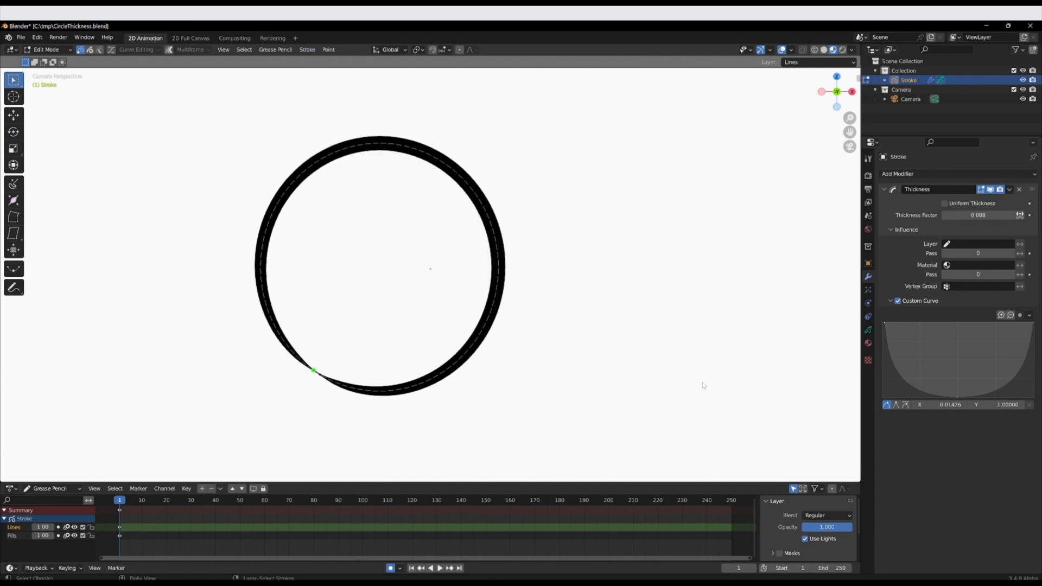